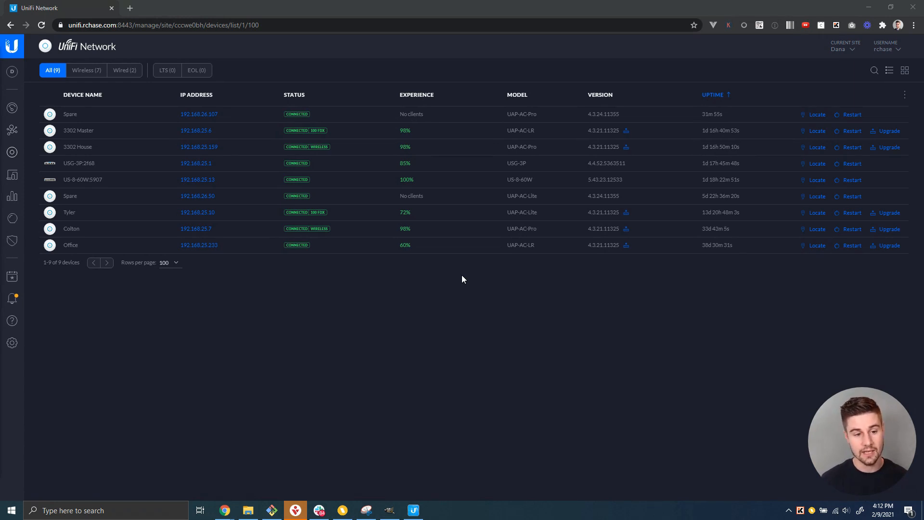
mouse_move(391, 327)
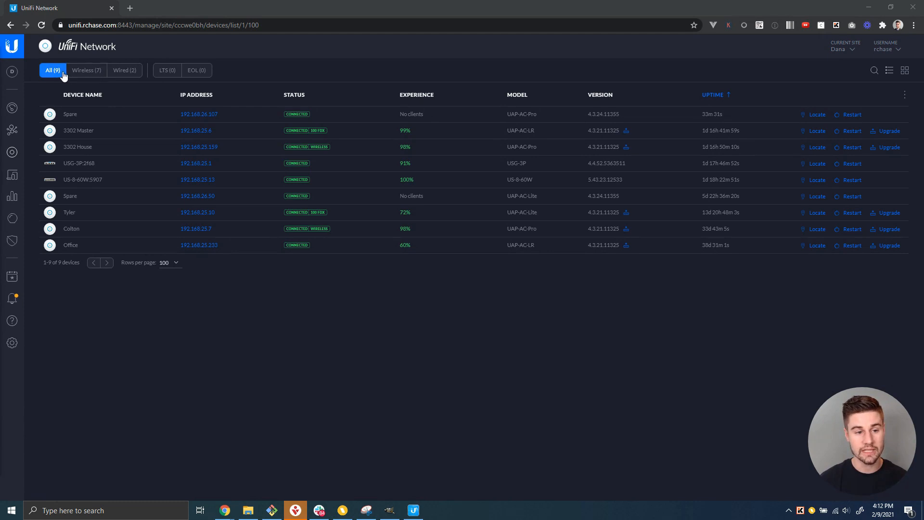
Step: Filter the device list to the seven wireless access points
left_click(86, 70)
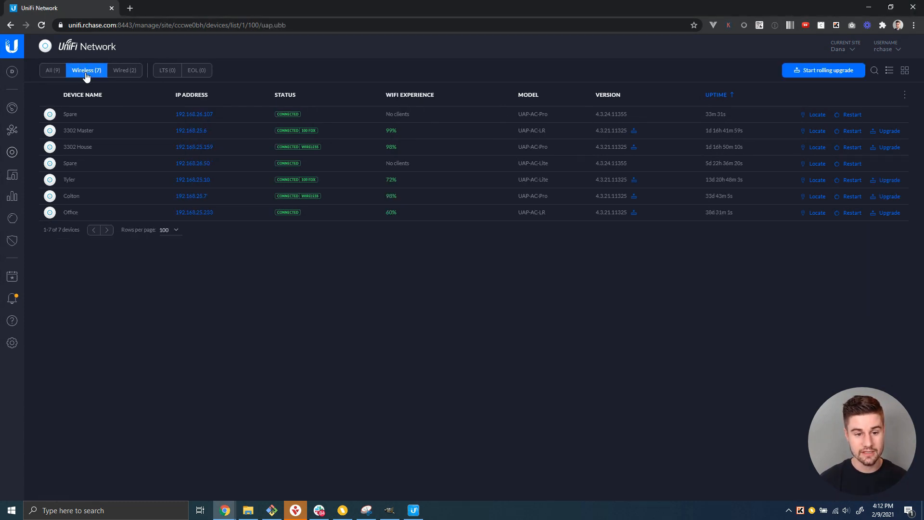
mouse_move(464, 53)
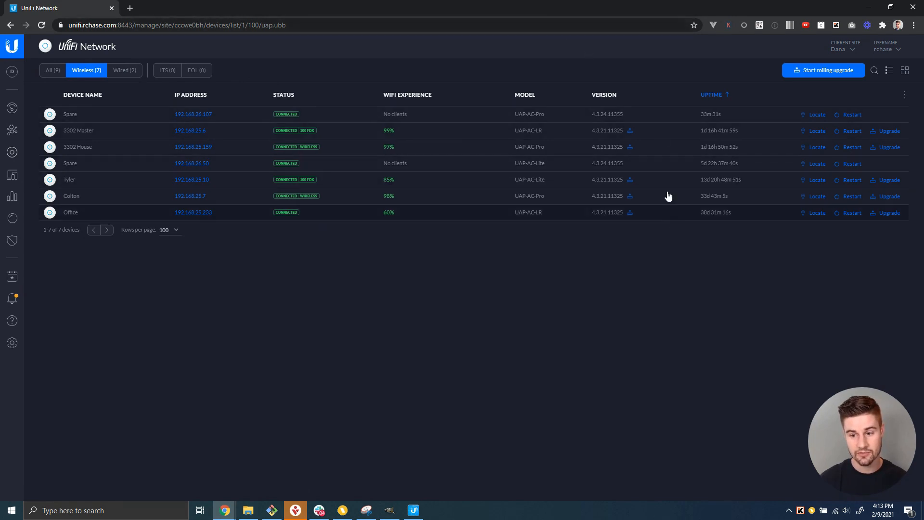
left_click(604, 94)
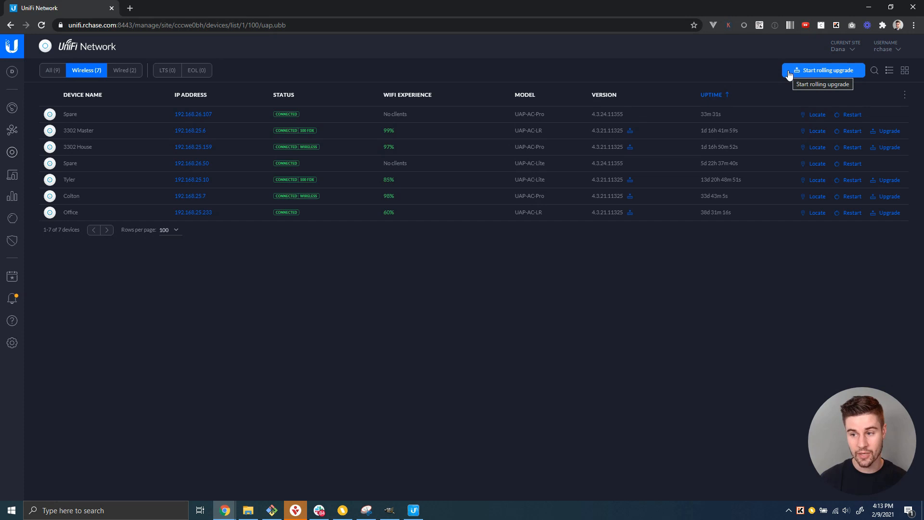
mouse_move(673, 144)
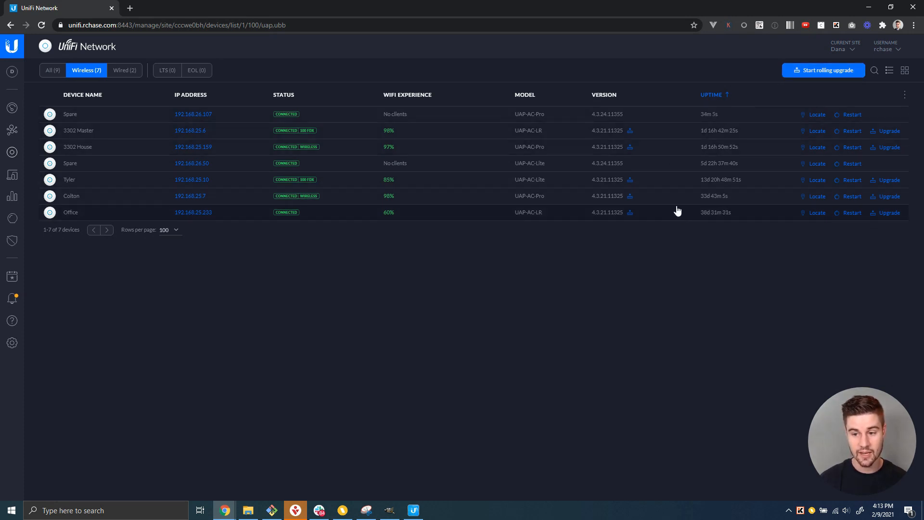
mouse_move(648, 44)
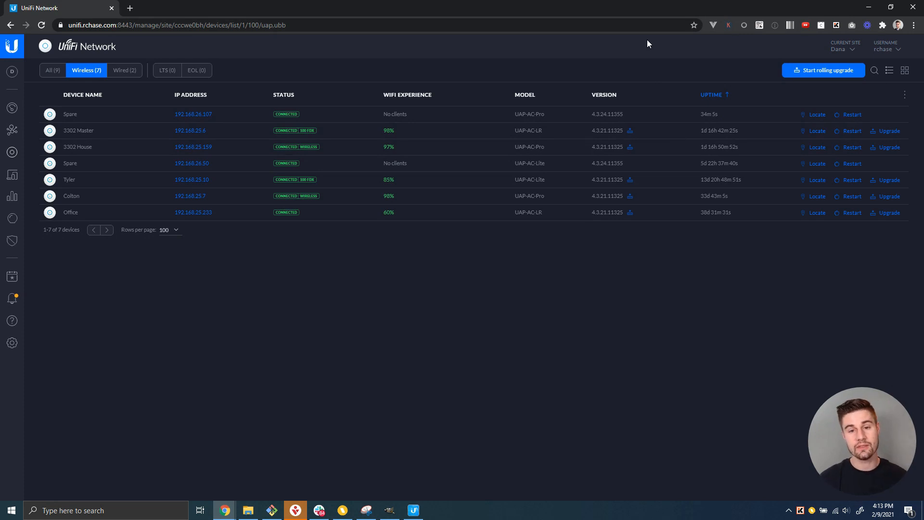
mouse_move(635, 117)
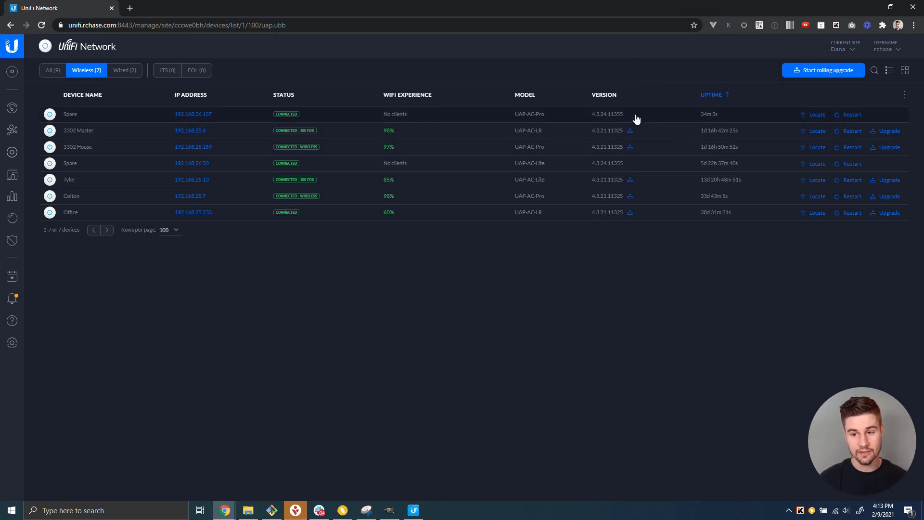
mouse_move(642, 156)
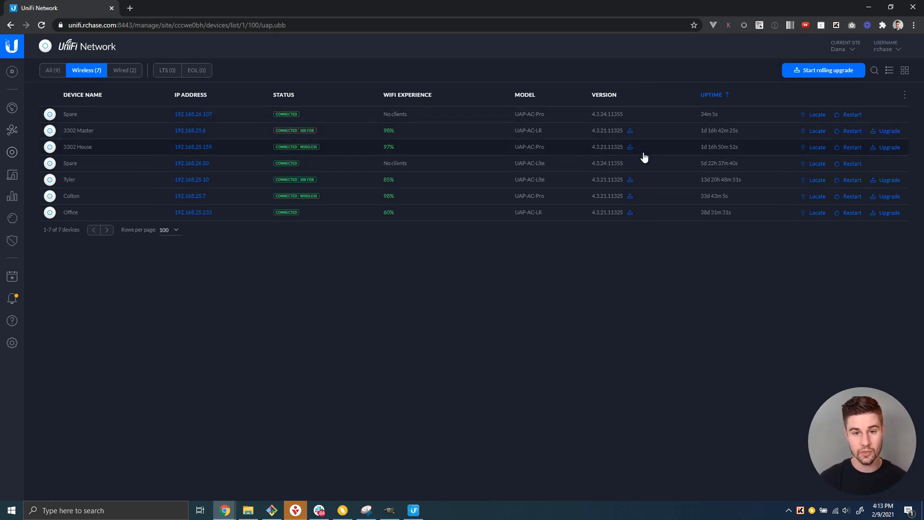
mouse_move(486, 117)
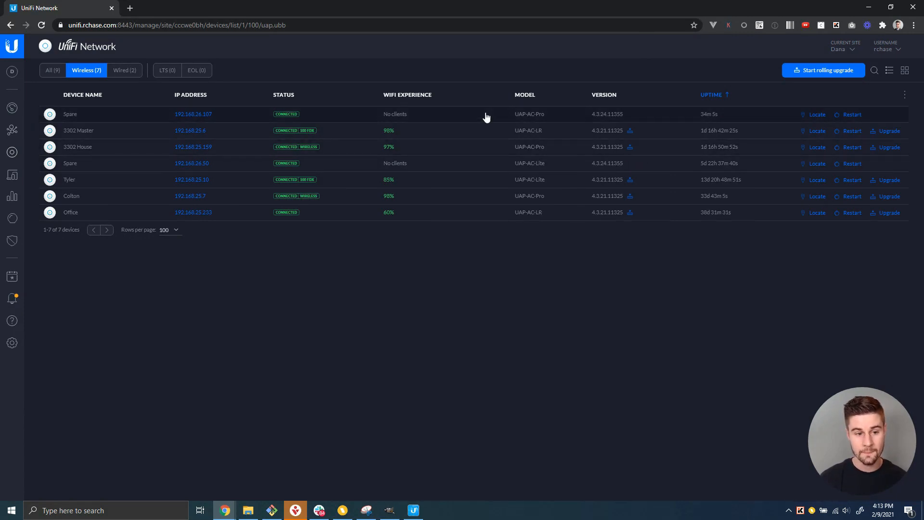
mouse_move(911, 100)
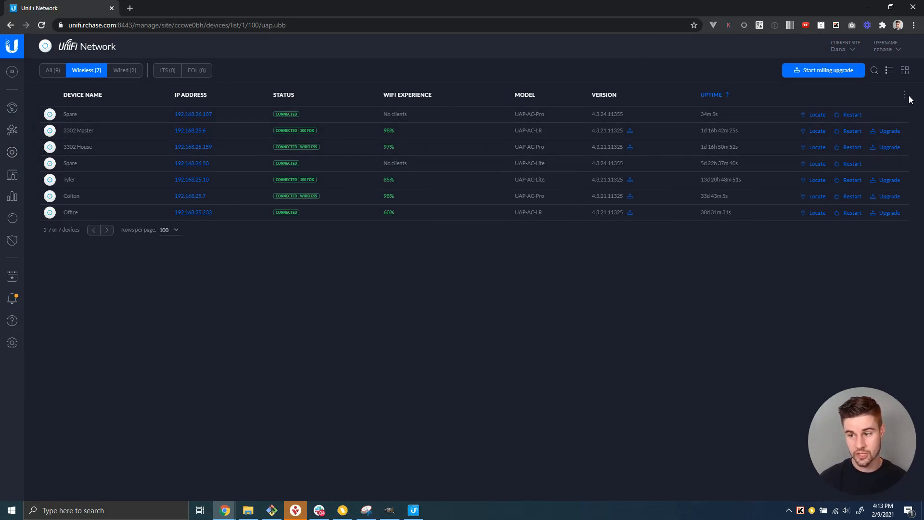
Step: Open the device list display options from the ⋮ menu
left_click(904, 94)
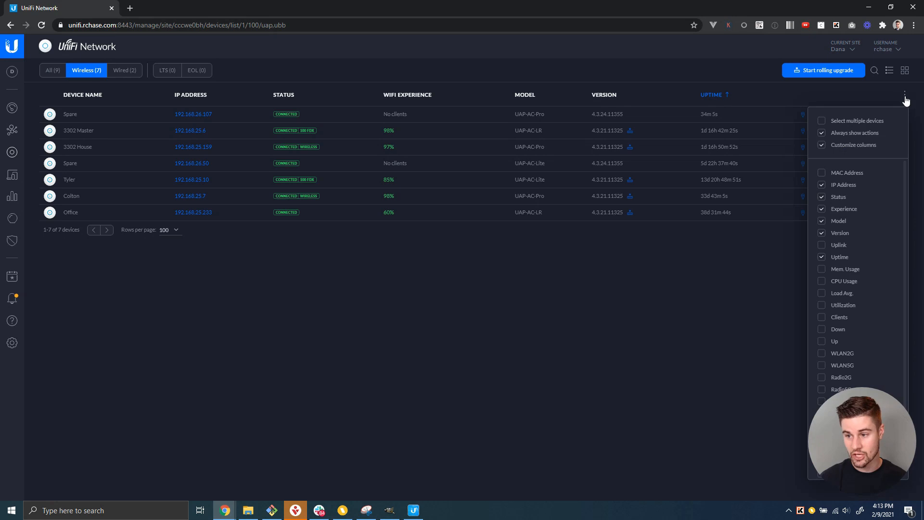
mouse_move(899, 113)
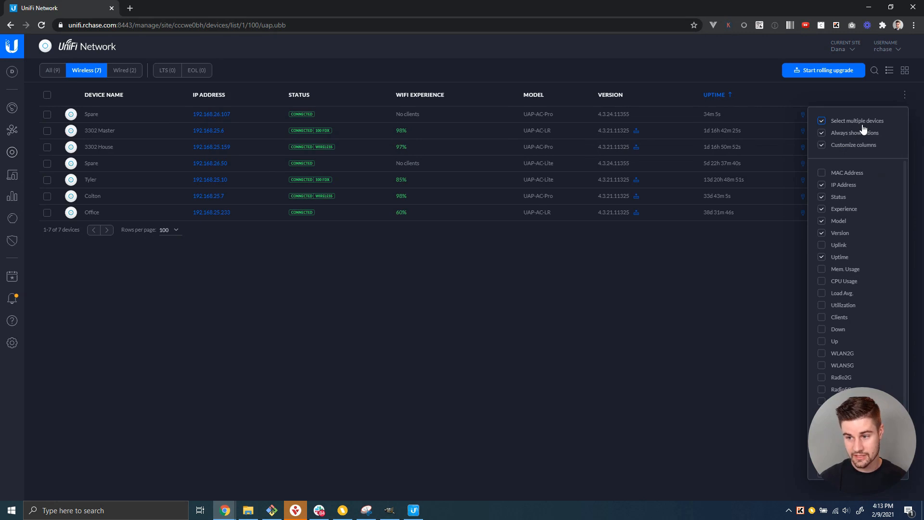
mouse_move(343, 142)
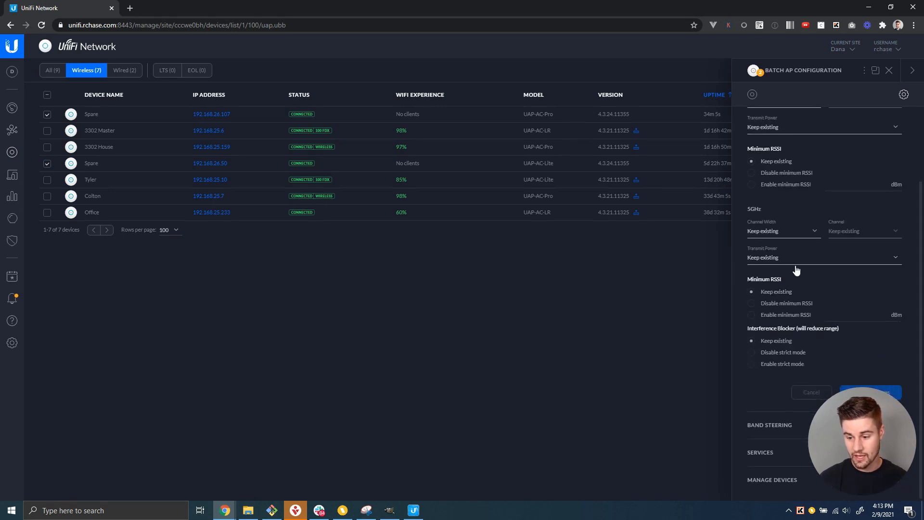
Step: Collapse the Radios section and expand Manage Devices to reveal Custom Upgrade
scroll("up", 3)
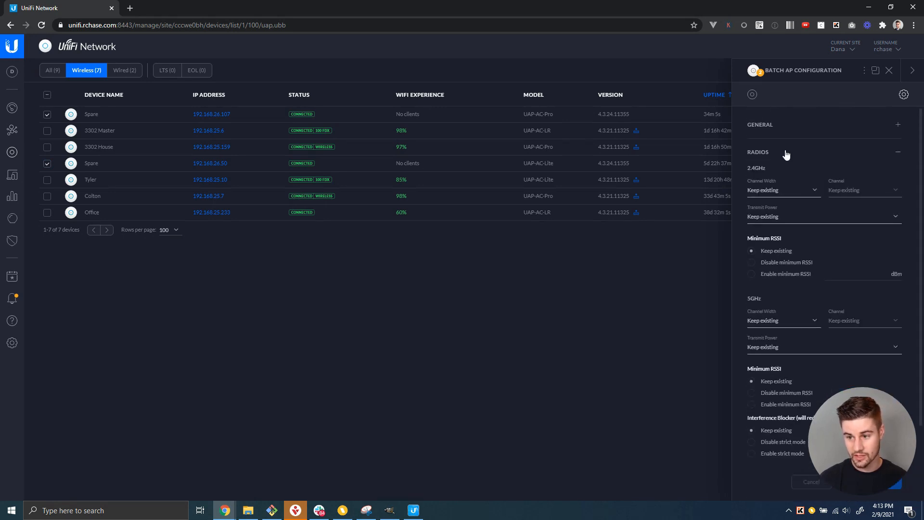
left_click(897, 152)
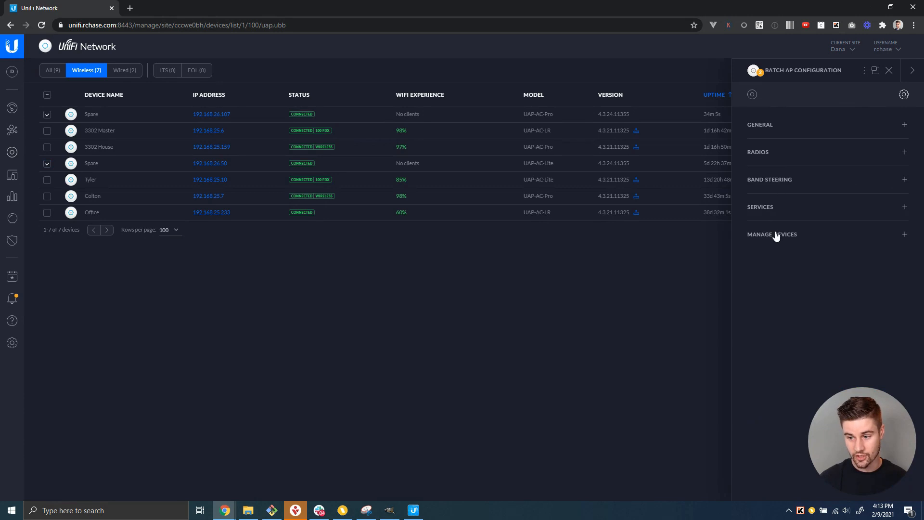
left_click(772, 234)
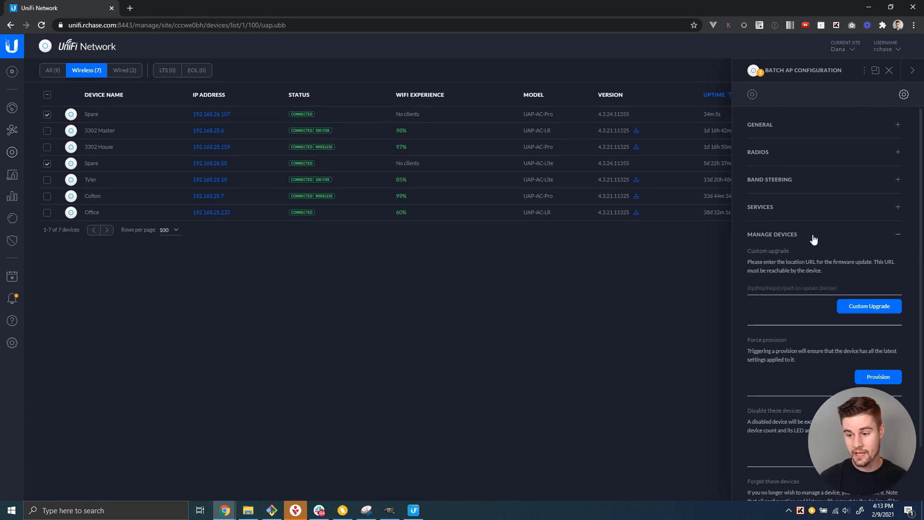
scroll("down", 3)
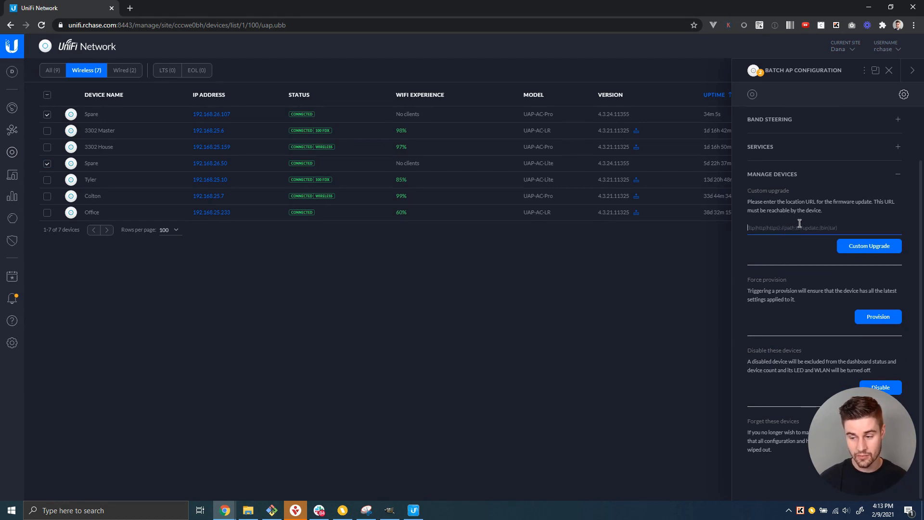
mouse_move(869, 246)
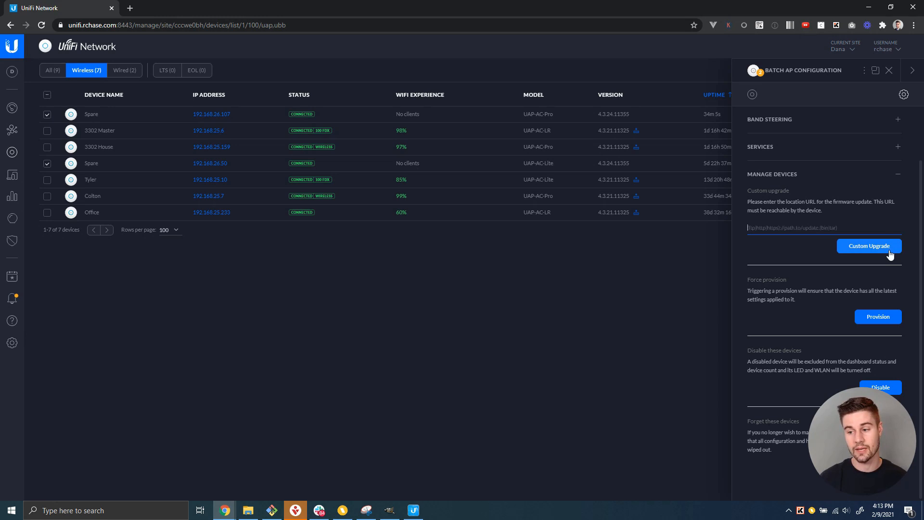
mouse_move(552, 362)
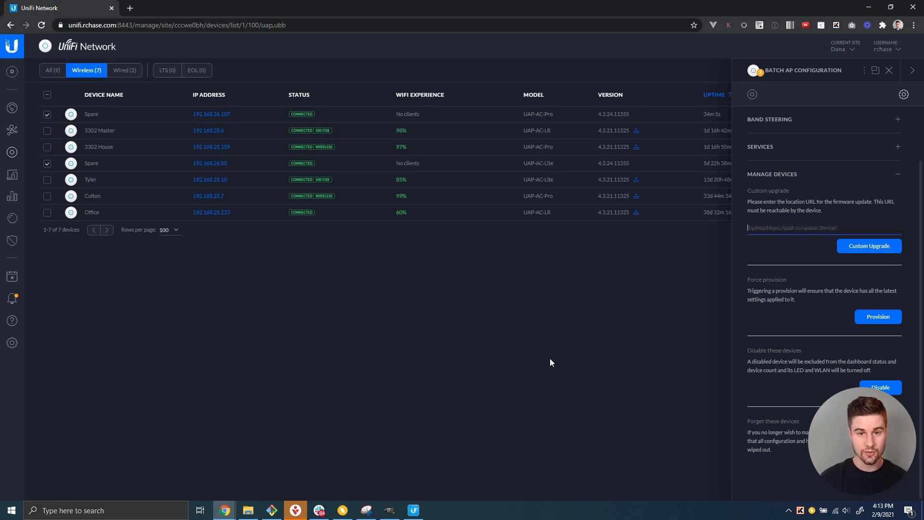
mouse_move(442, 320)
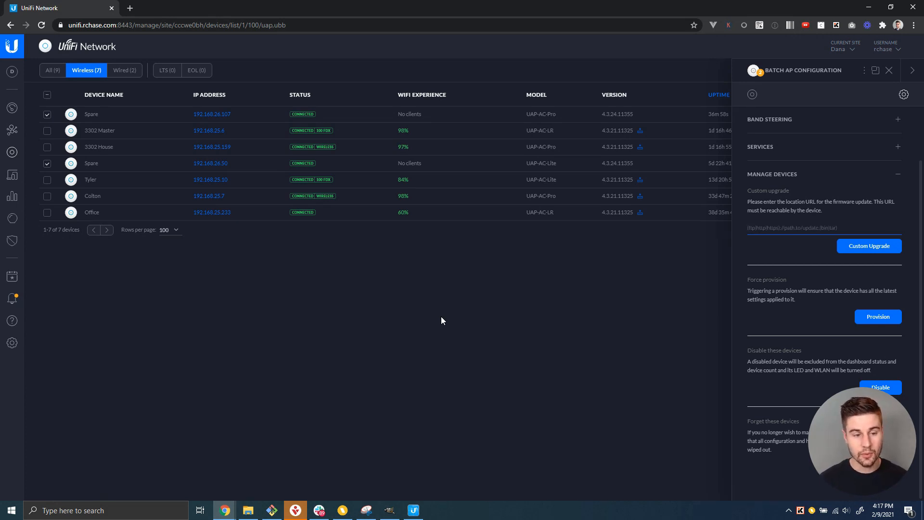
mouse_move(546, 123)
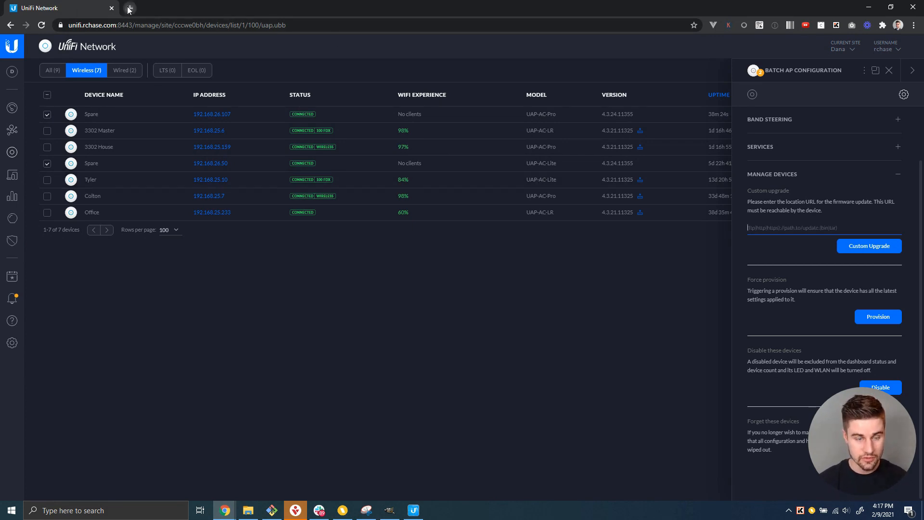
Step: In a new tab, open UniFi downloads for the UAP-AC-PRO model
left_click(129, 7)
type("ui.com/download/unifi/")
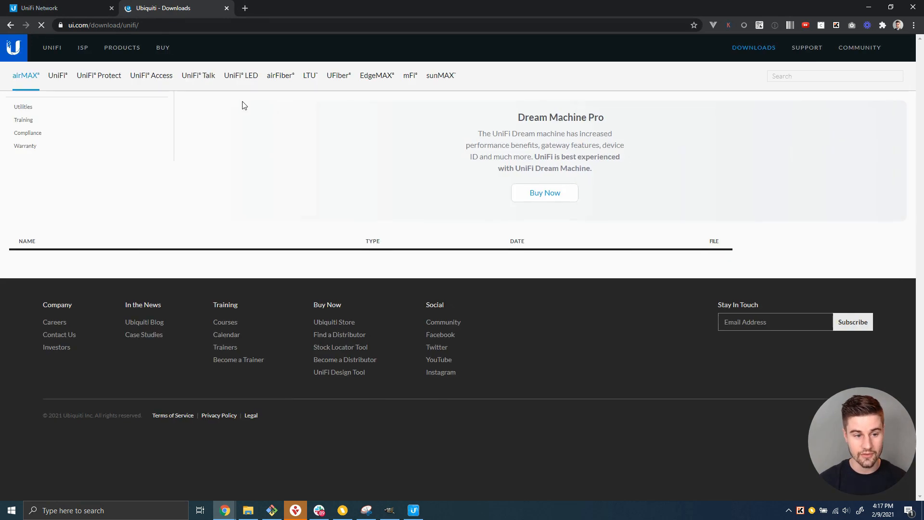
left_click(58, 76)
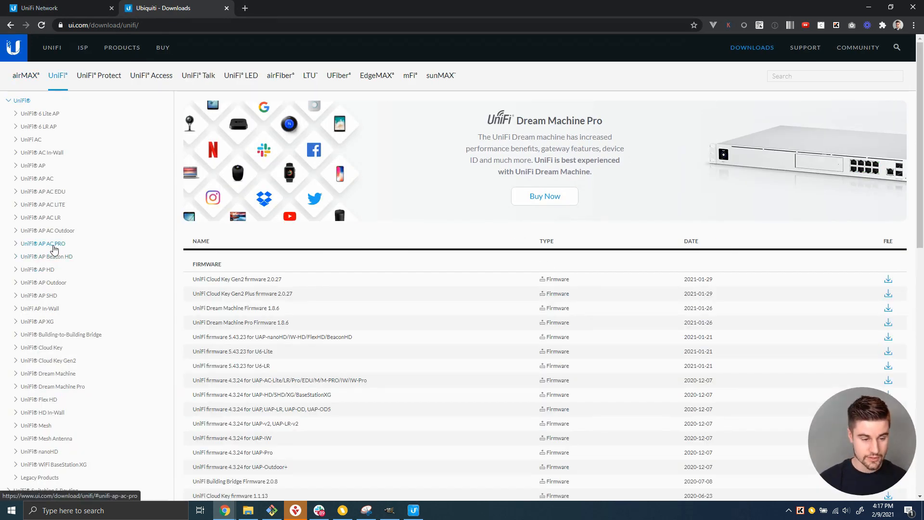
left_click(42, 242)
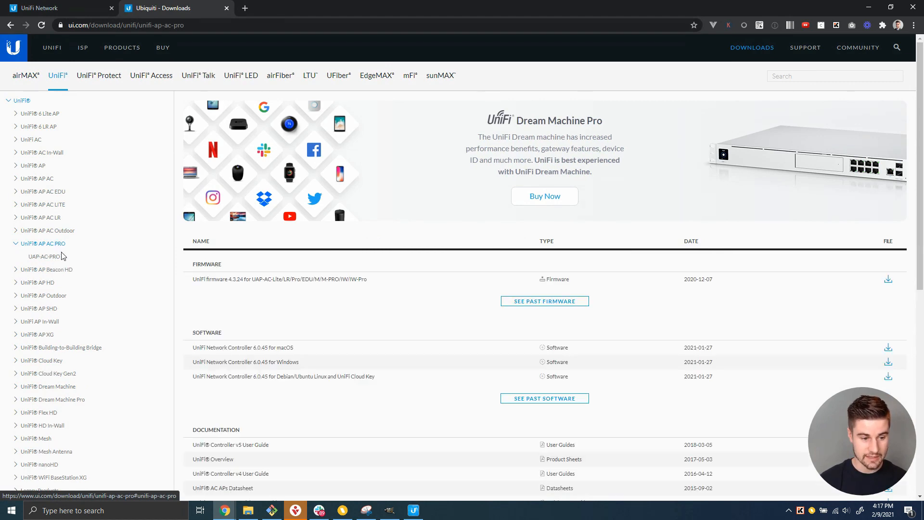
left_click(43, 256)
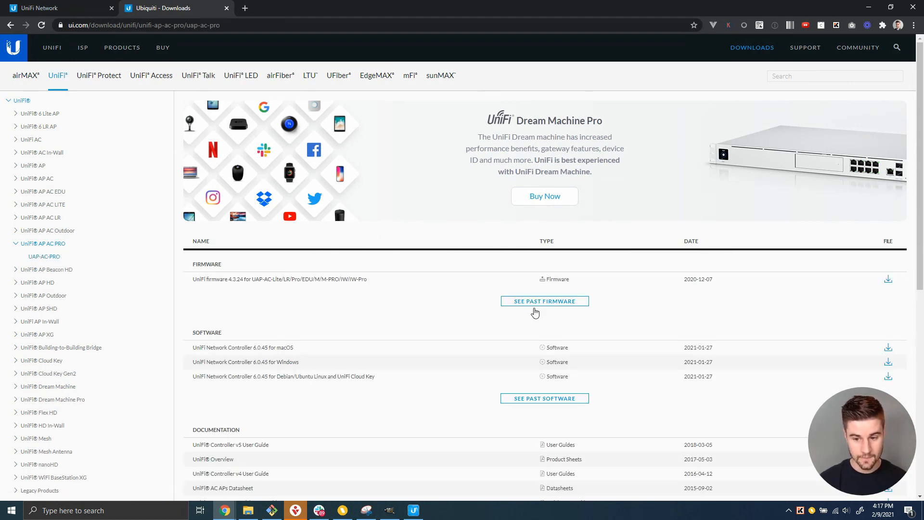
Step: Show past firmware, expand the 4.3.21 release and start its download
left_click(543, 300)
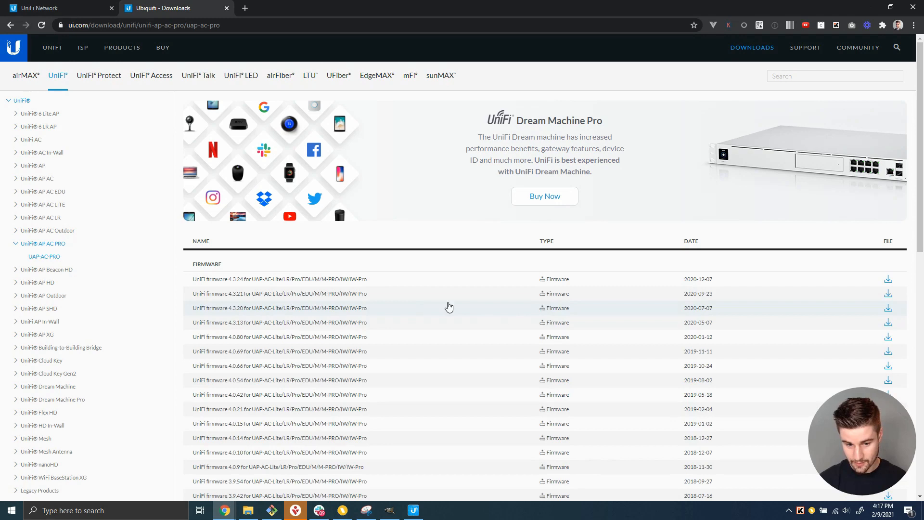
mouse_move(236, 299)
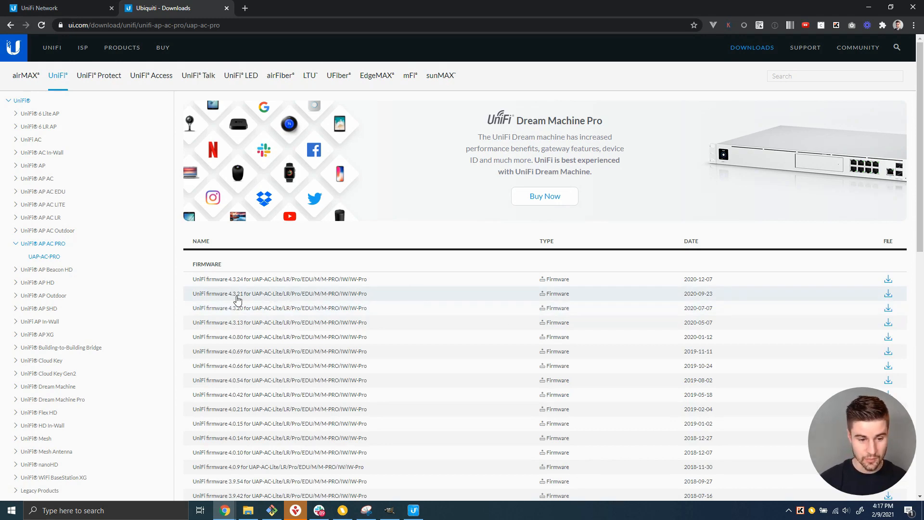
mouse_move(246, 278)
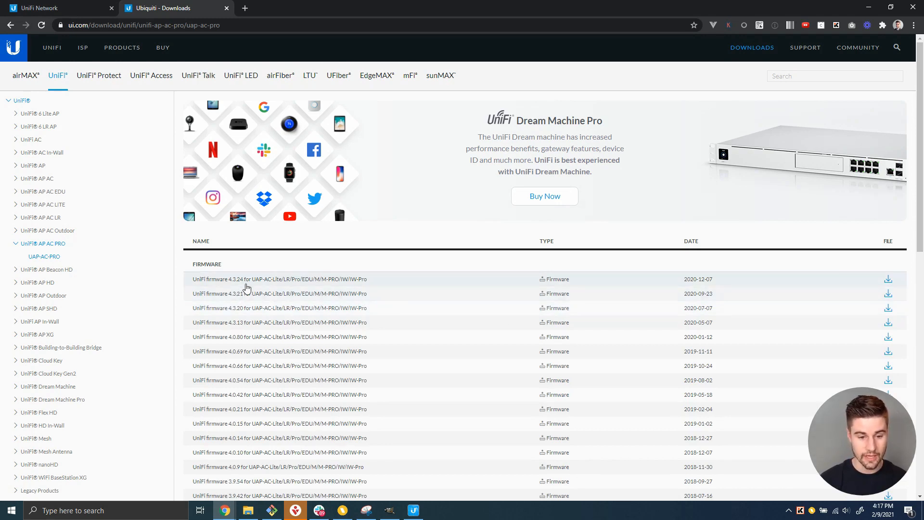
mouse_move(248, 300)
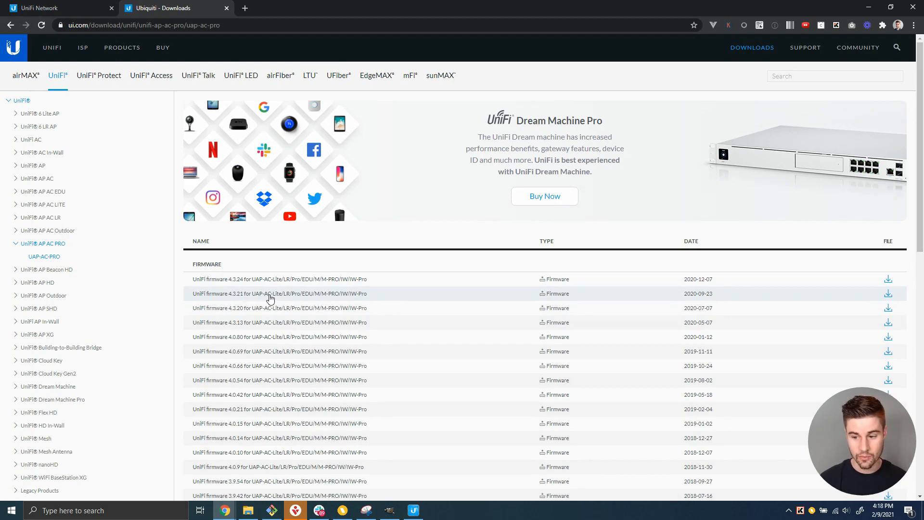
left_click(280, 293)
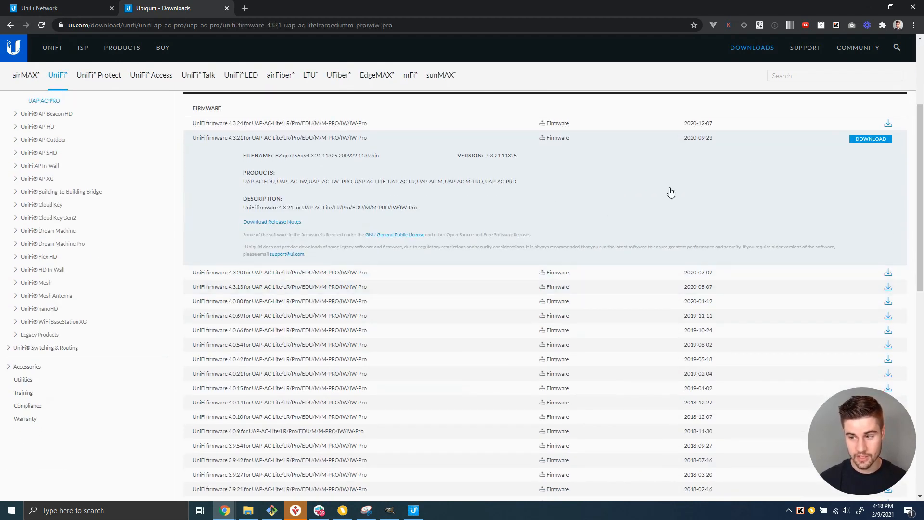
left_click(871, 138)
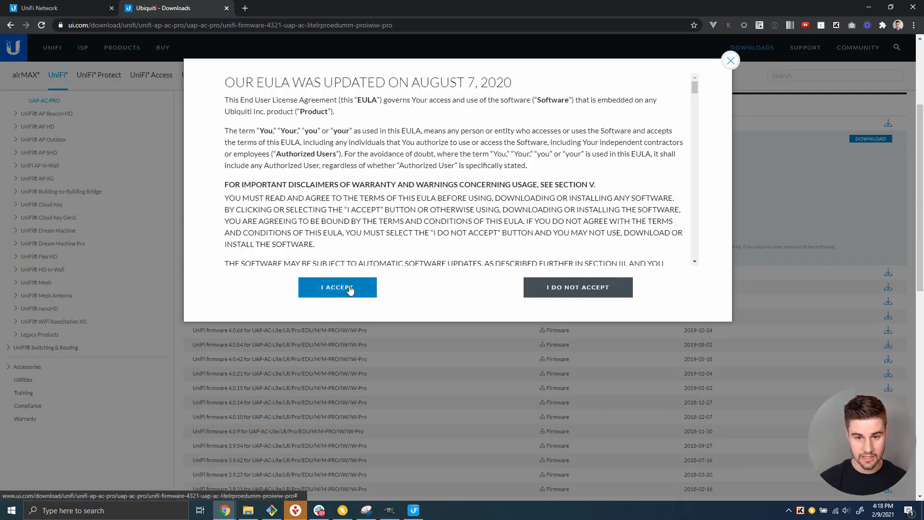
Step: Accept the EULA and copy the 4.3.21 firmware's direct download URL
left_click(337, 287)
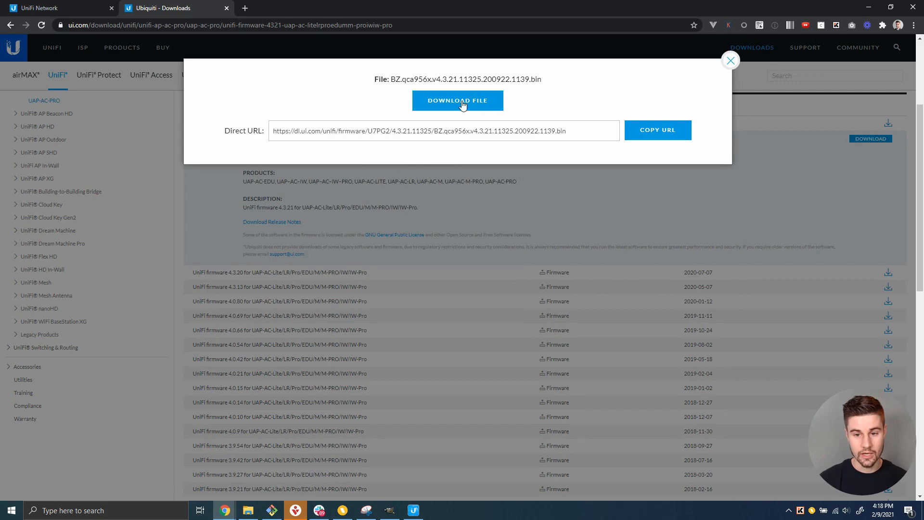
mouse_move(536, 120)
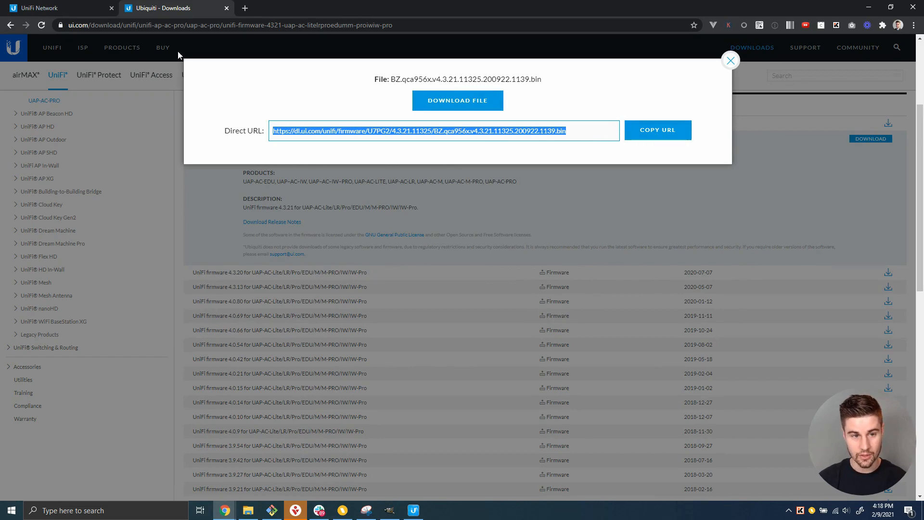
left_click(56, 7)
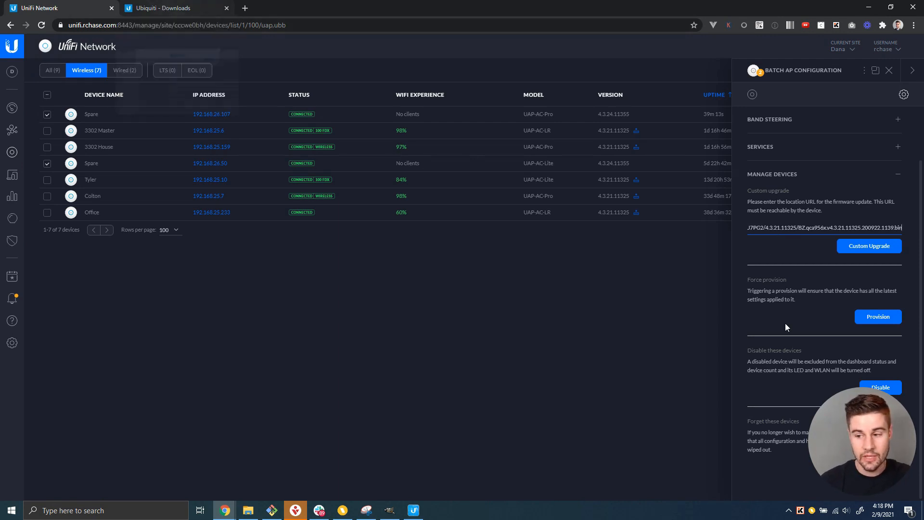
mouse_move(284, 128)
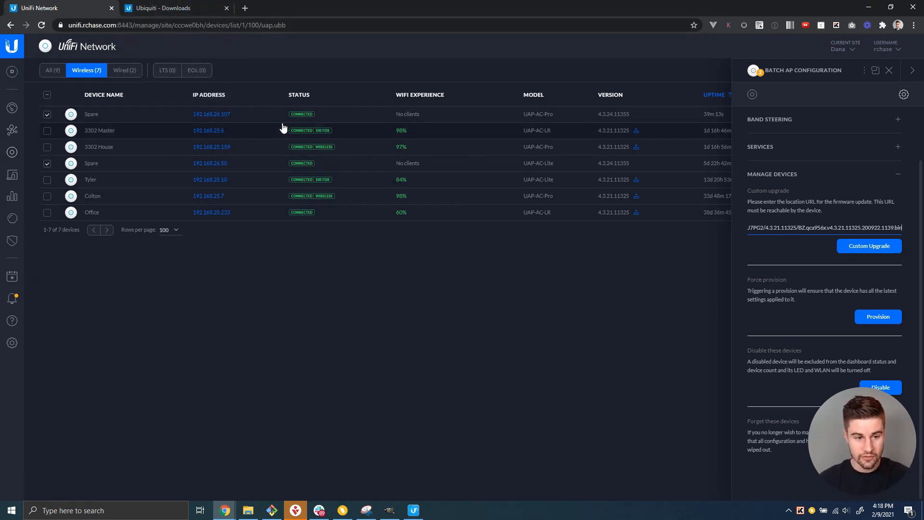
mouse_move(554, 151)
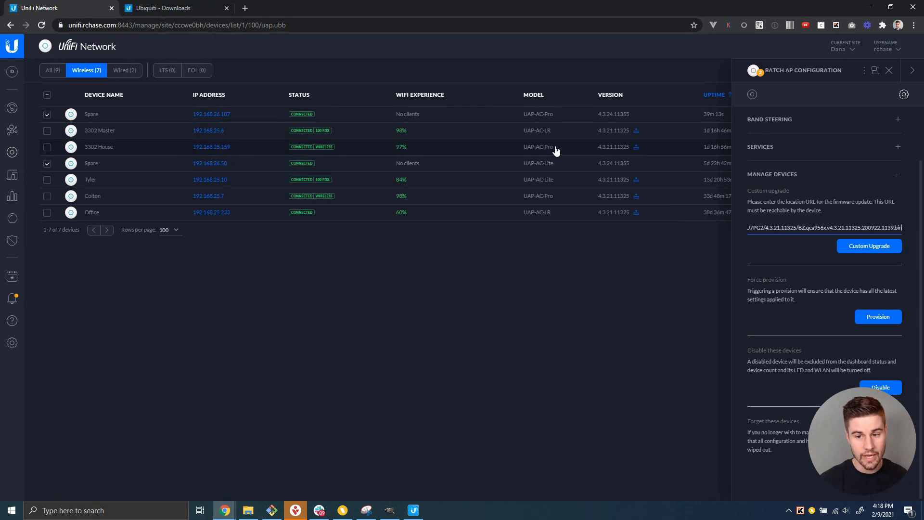
left_click(171, 8)
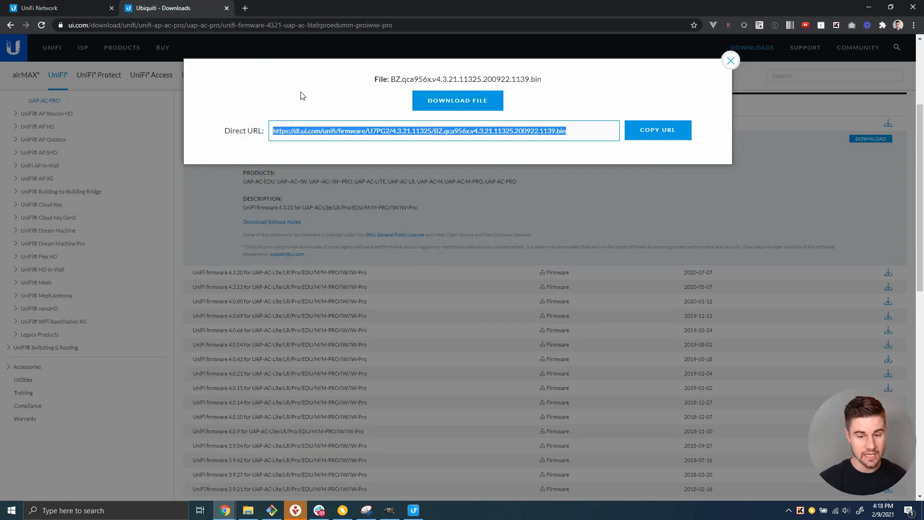
left_click(729, 60)
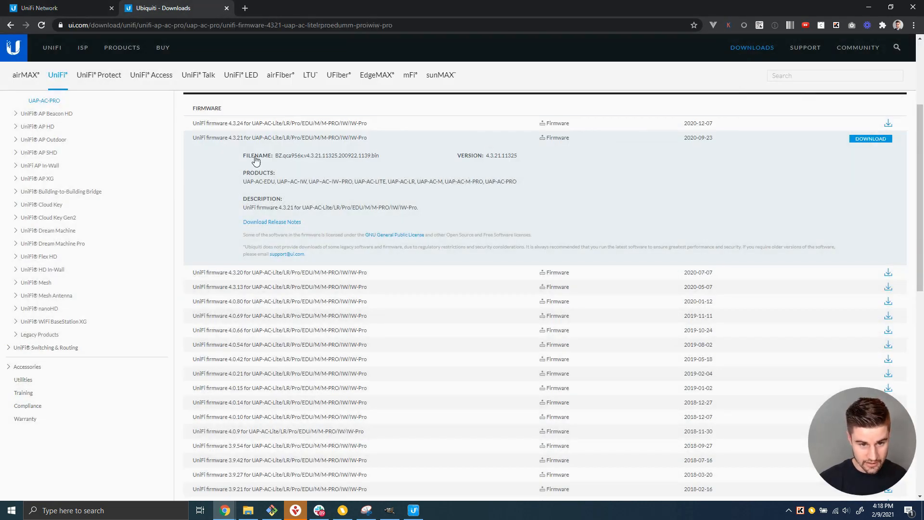
mouse_move(282, 143)
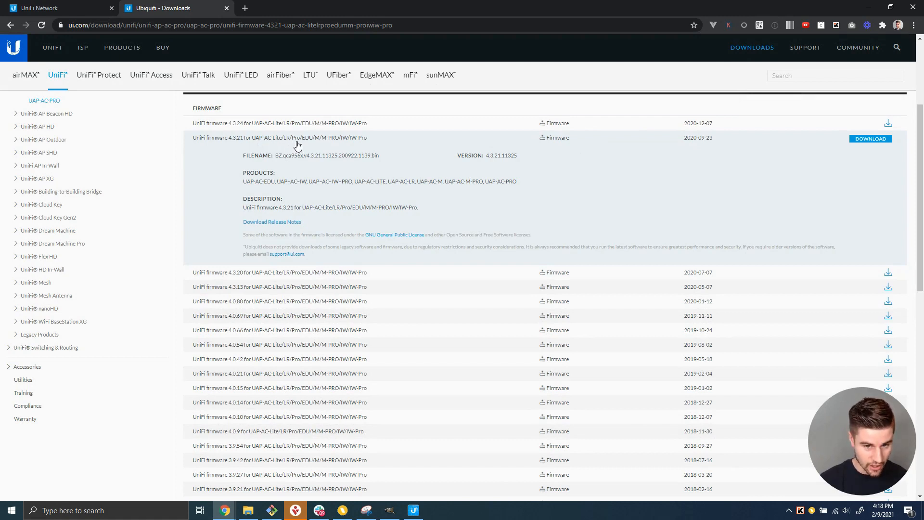
mouse_move(333, 145)
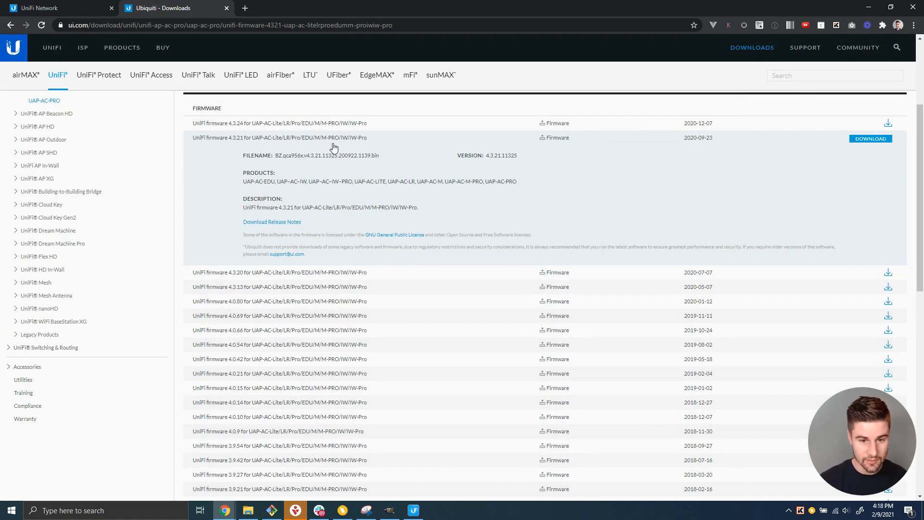
mouse_move(372, 146)
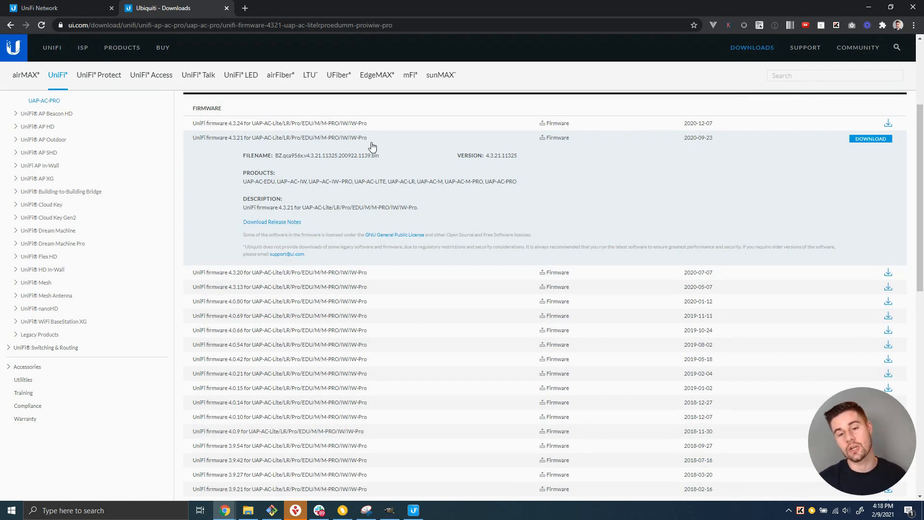
mouse_move(288, 165)
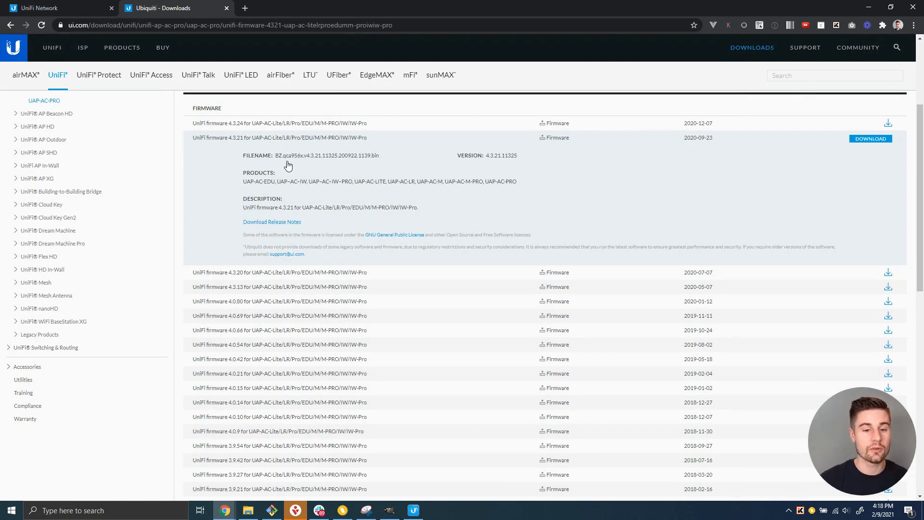
mouse_move(376, 195)
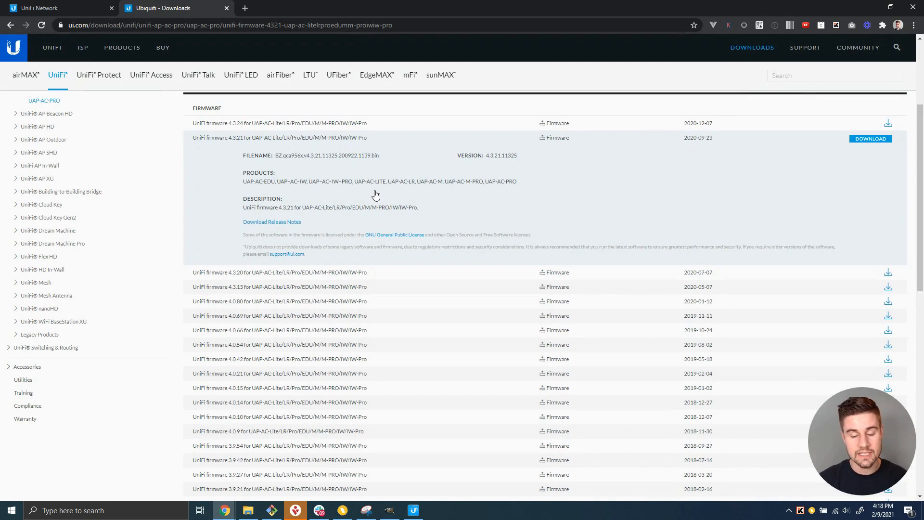
mouse_move(258, 188)
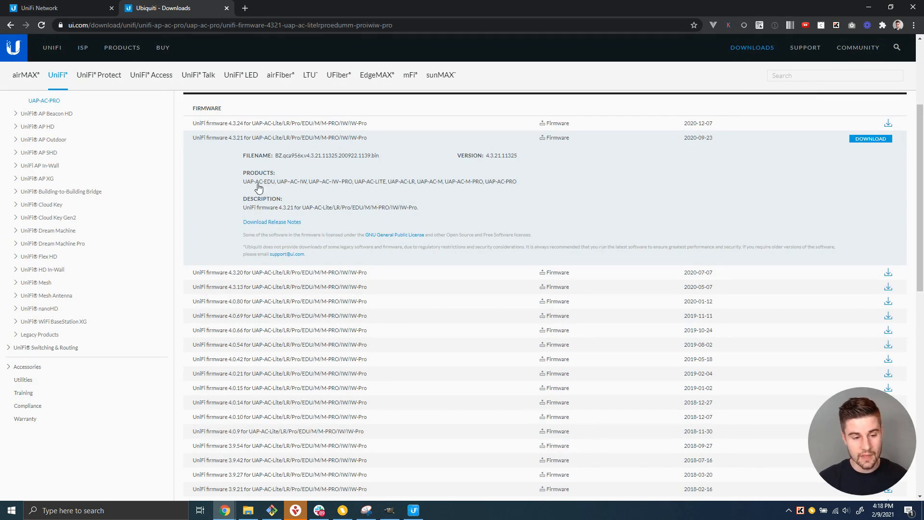
mouse_move(52, 258)
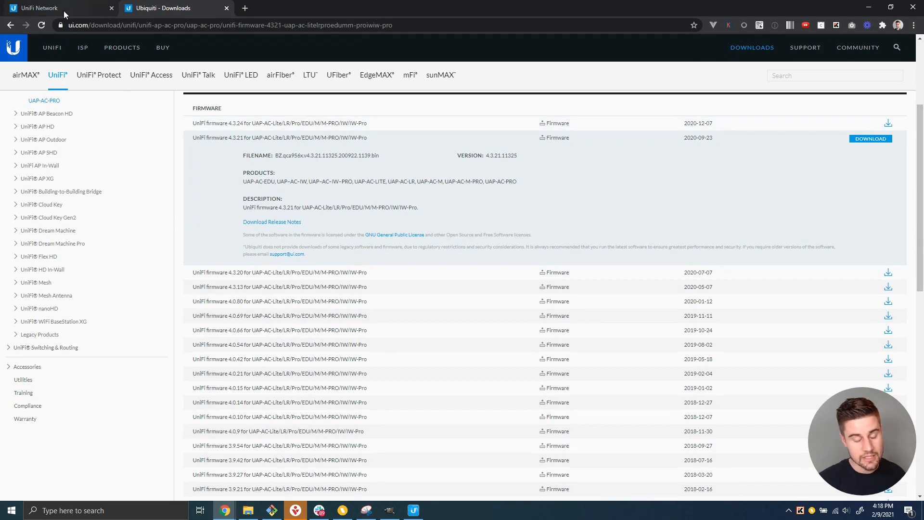
mouse_move(320, 206)
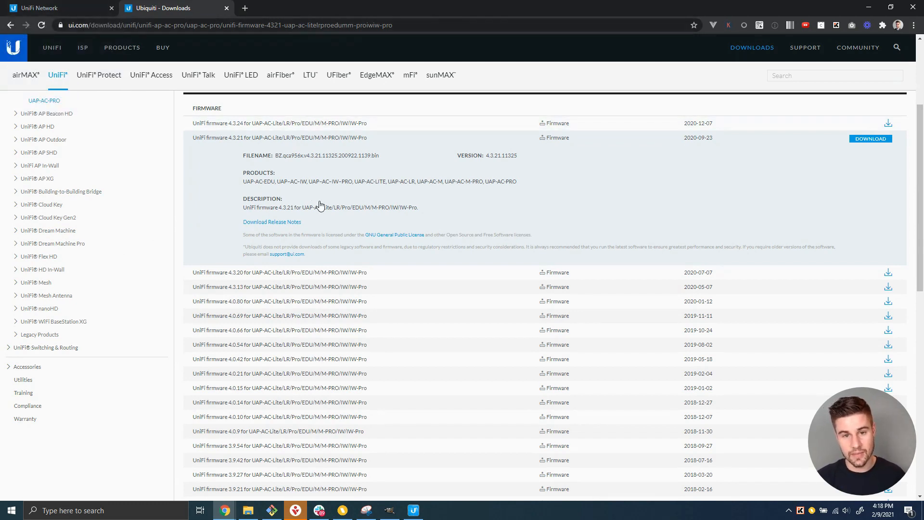
mouse_move(82, 19)
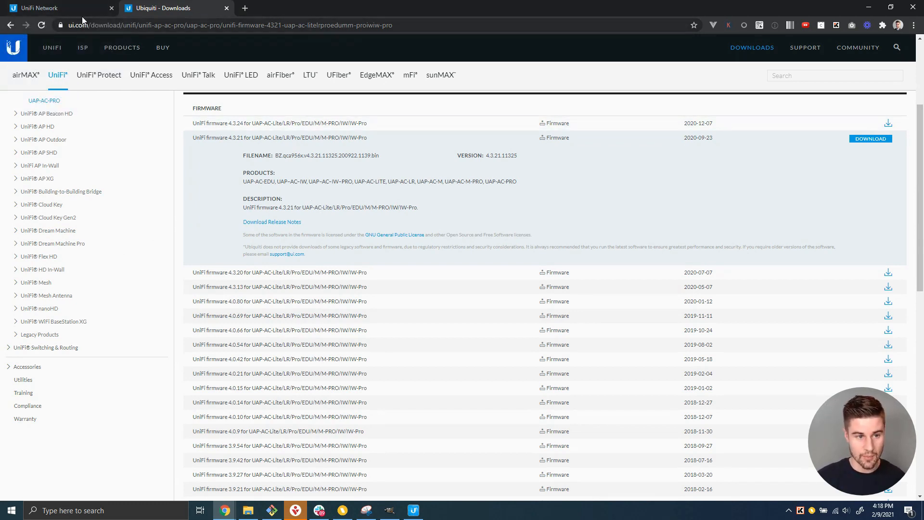
left_click(41, 7)
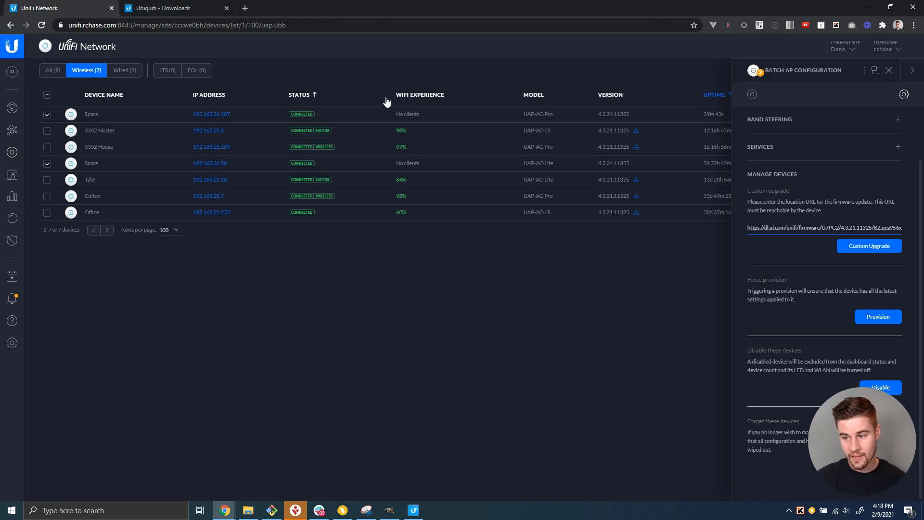
mouse_move(782, 230)
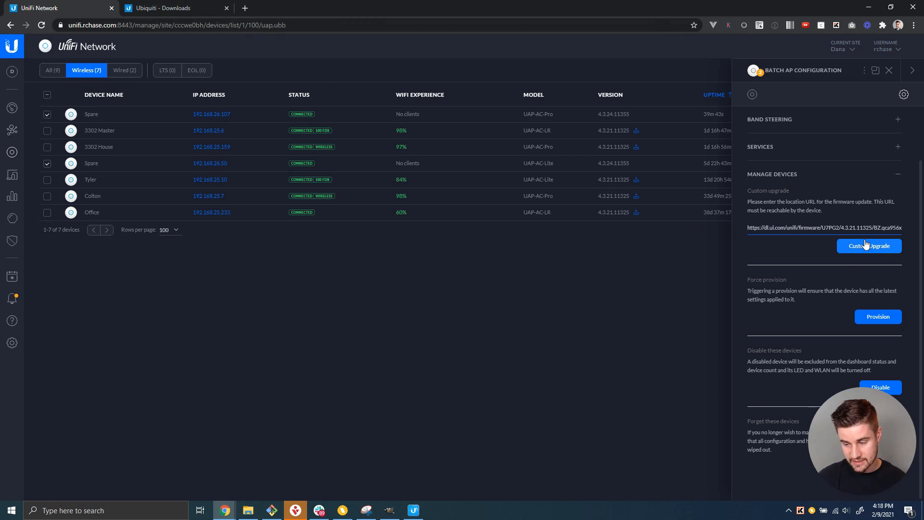
Step: Run Custom Upgrade with the 4.3.21 link and confirm it for both Spare APs
left_click(869, 246)
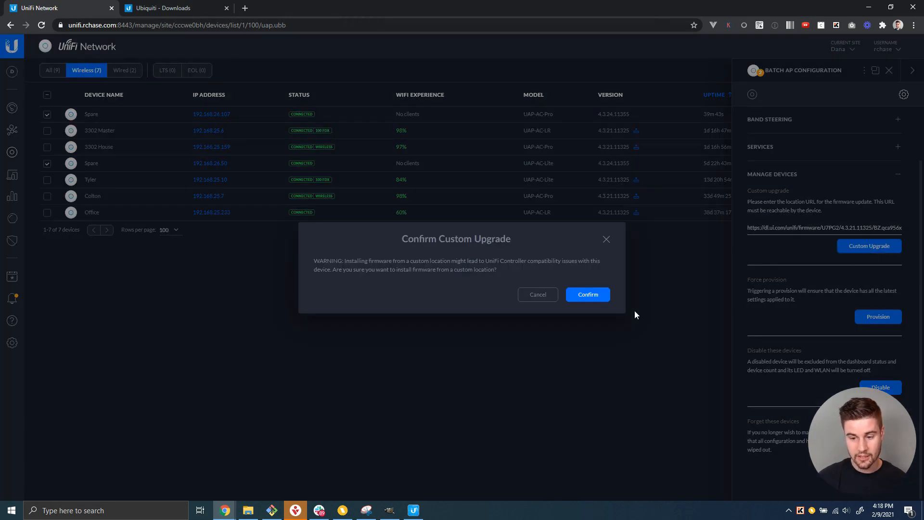
left_click(587, 294)
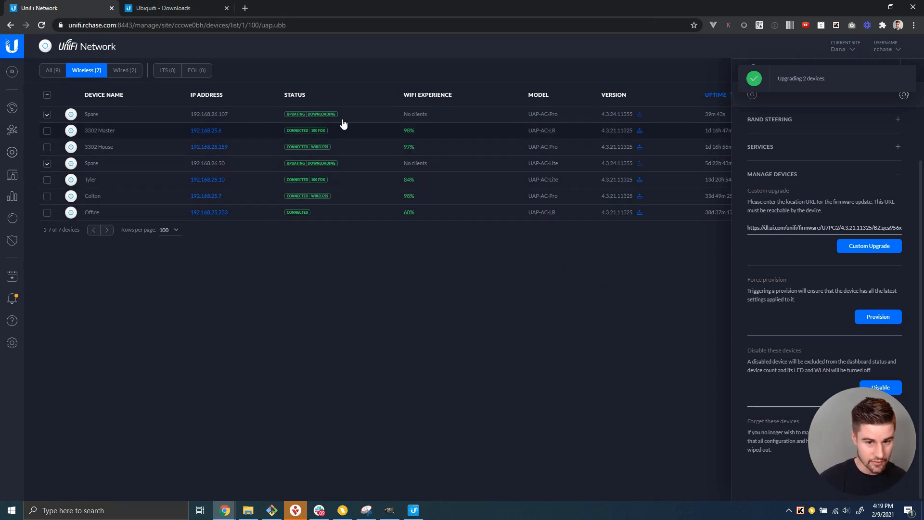
mouse_move(438, 311)
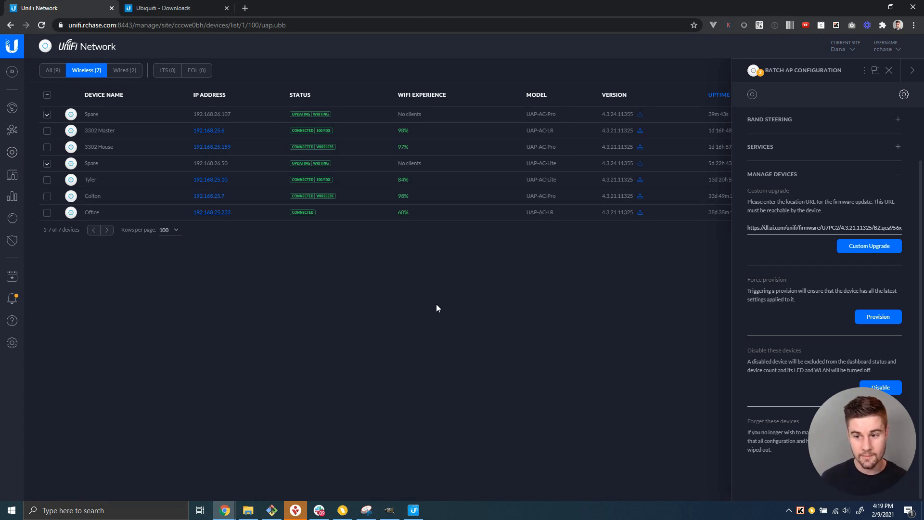
mouse_move(618, 123)
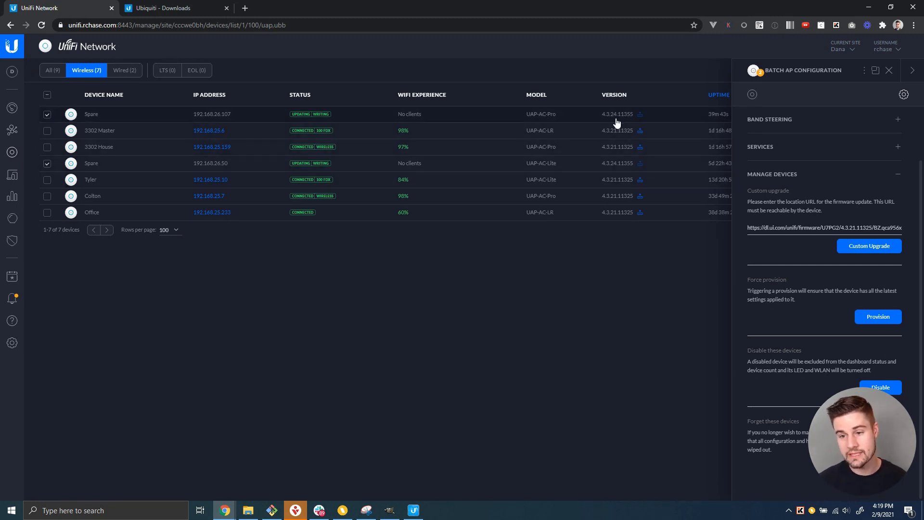
mouse_move(615, 126)
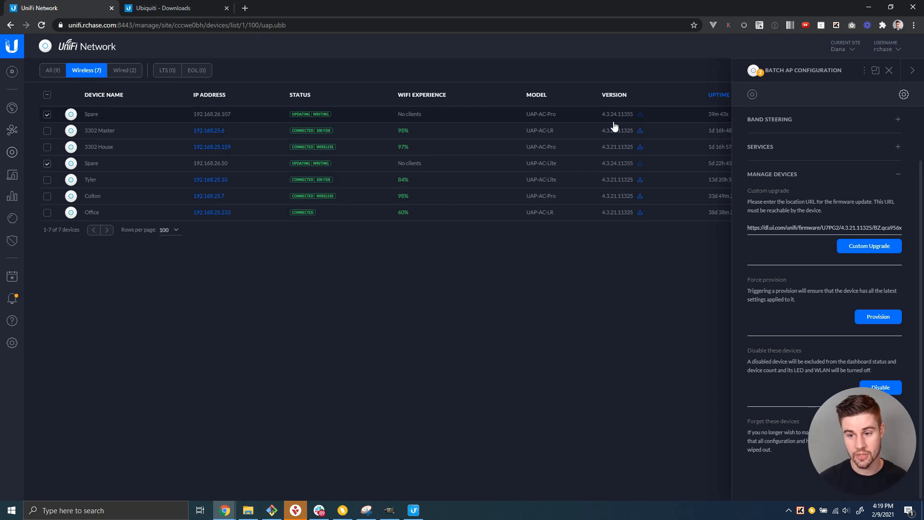
mouse_move(626, 125)
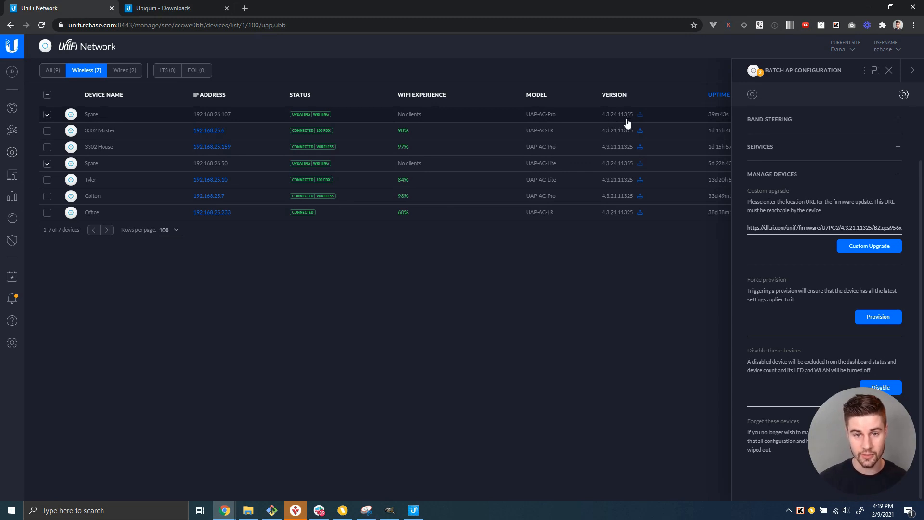
mouse_move(572, 278)
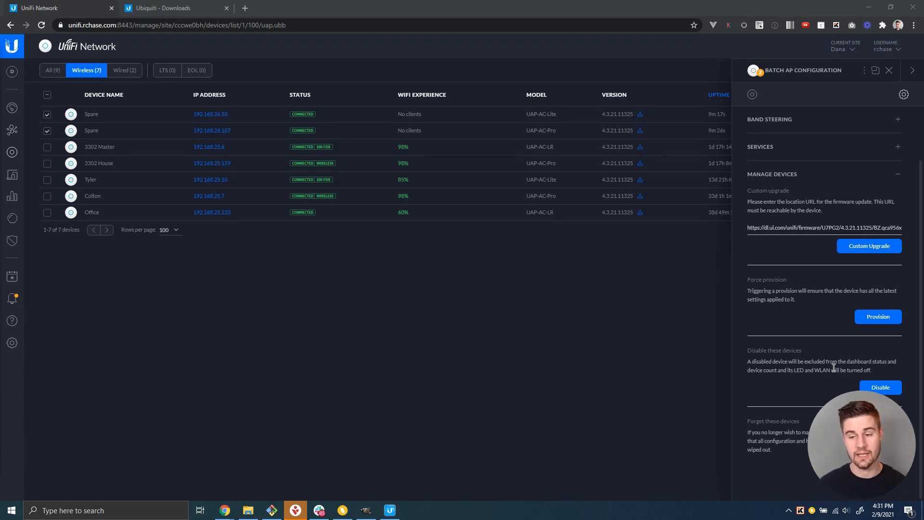
mouse_move(613, 121)
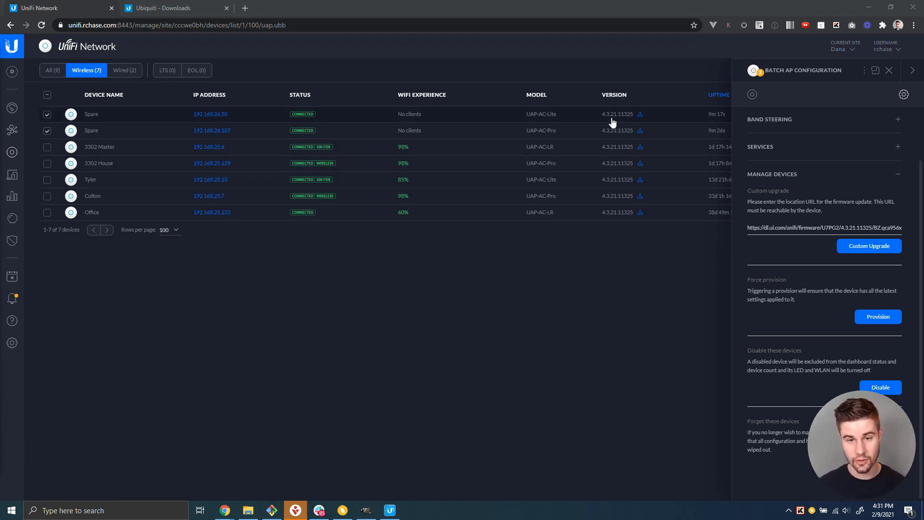
mouse_move(570, 367)
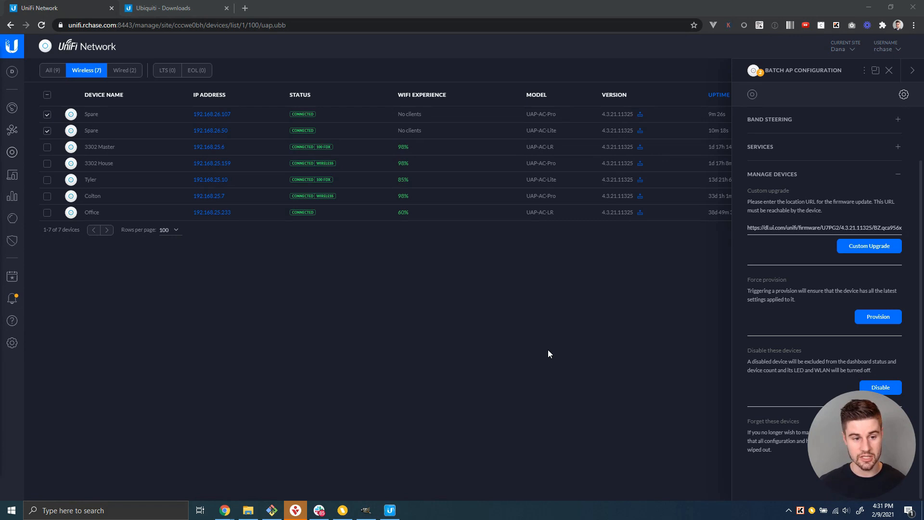
mouse_move(147, 71)
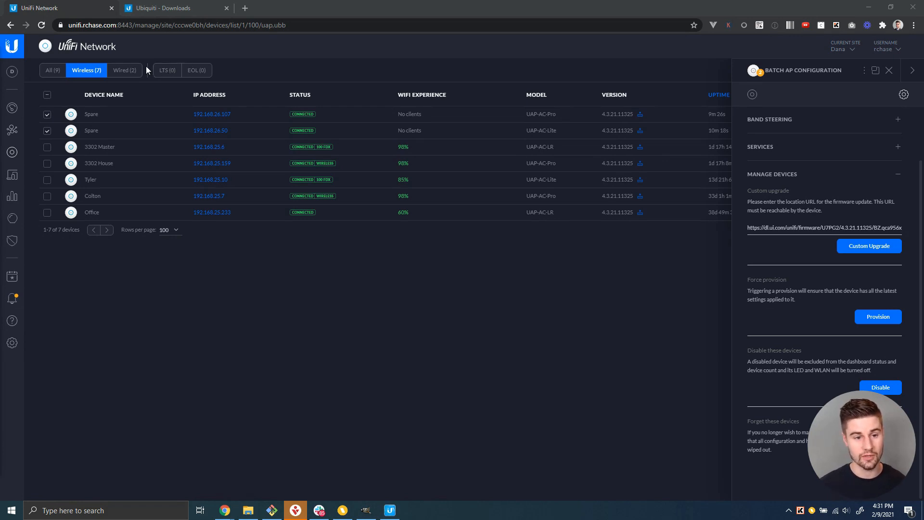
Step: Switch the device list to the Wired (2) filter
left_click(124, 70)
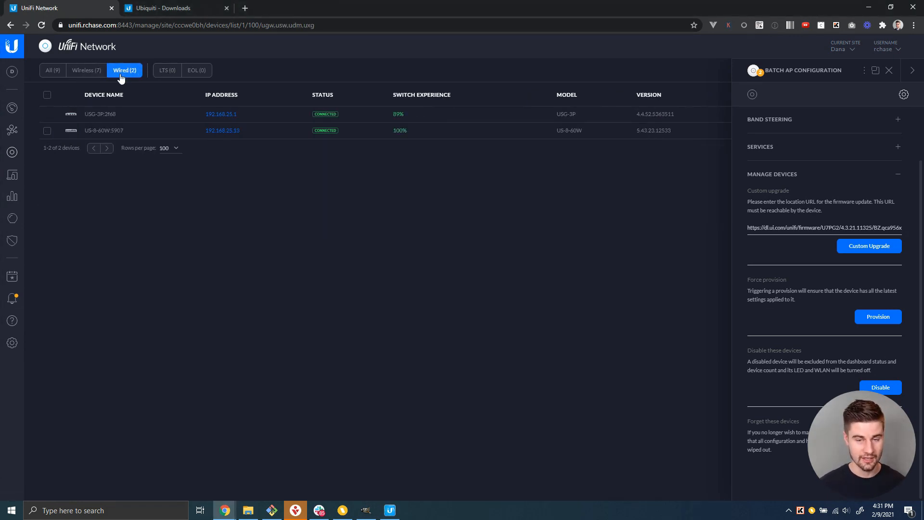